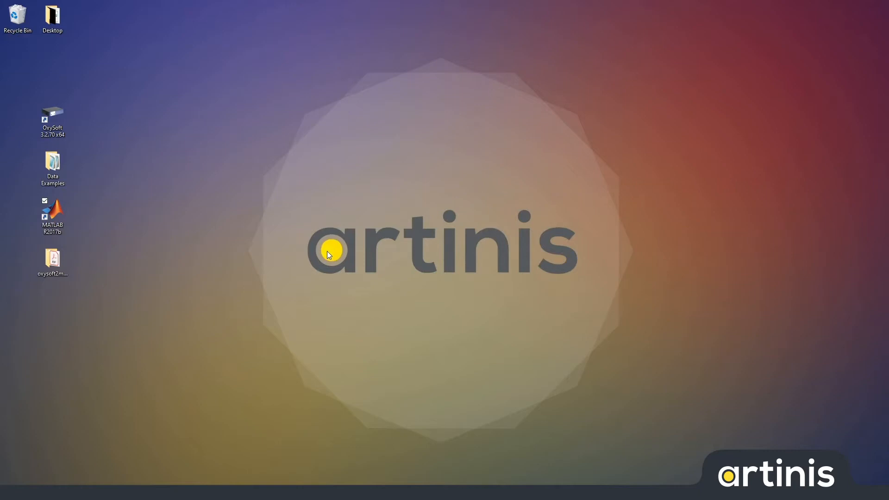
# Step: Open the Data Examples desktop folder listing the Oxysoft example recordings
pyautogui.click(52, 114)
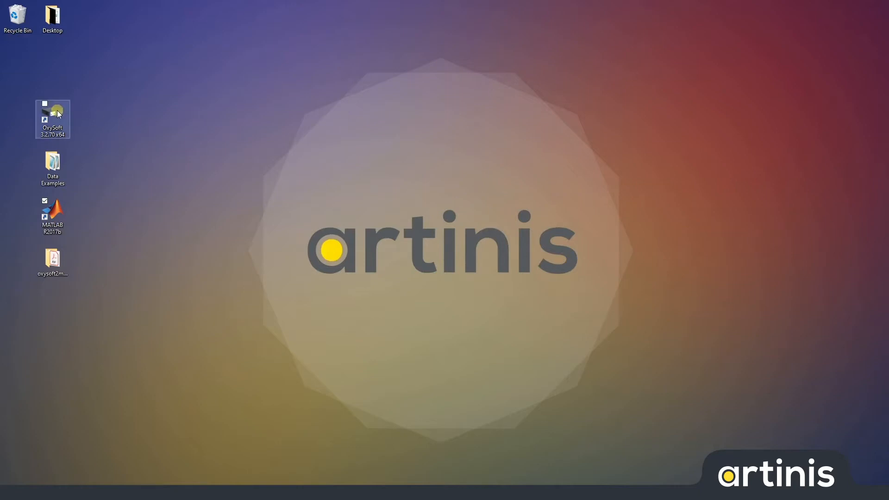
pyautogui.doubleClick(52, 167)
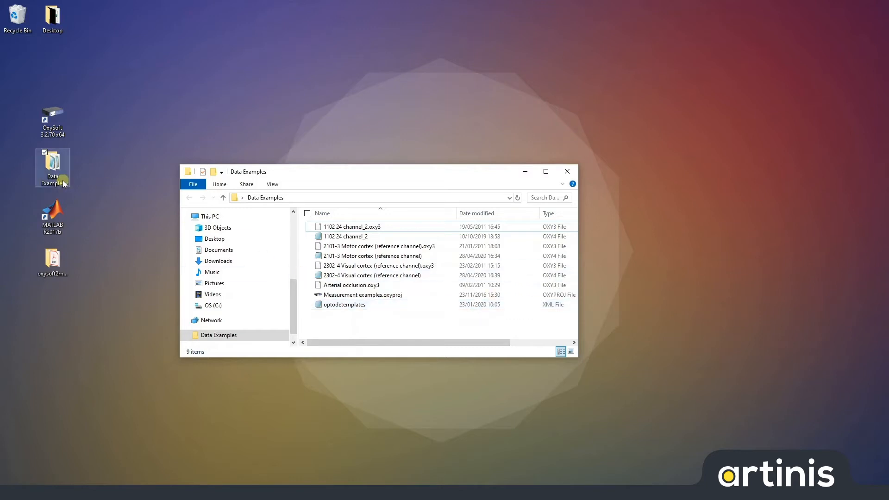
pyautogui.click(52, 260)
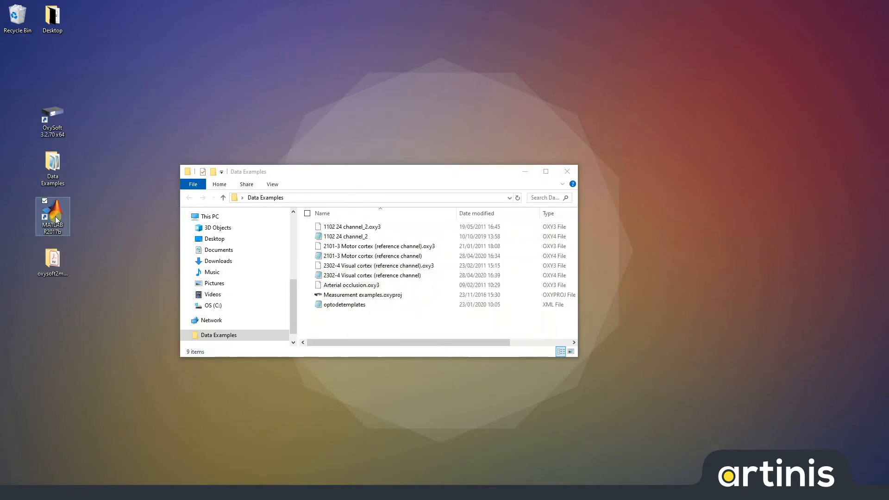
# Step: Launch MATLAB and start oxysoft2matlab from the Command Window
pyautogui.doubleClick(53, 216)
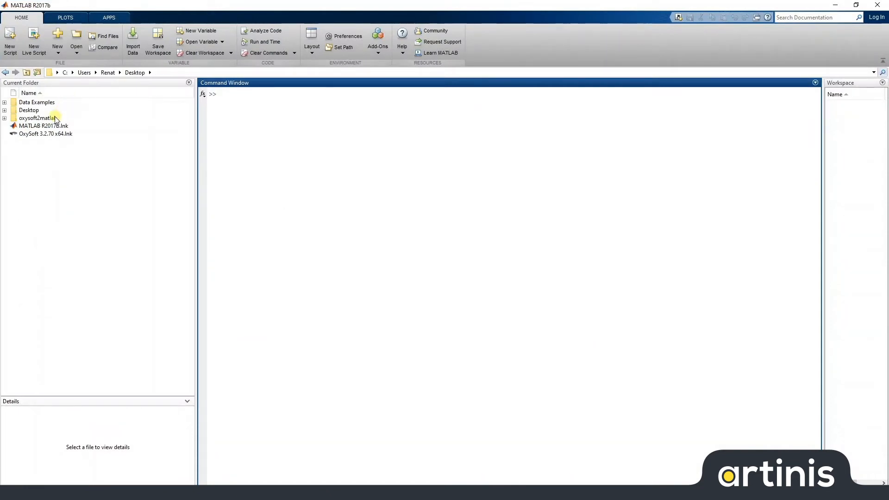
pyautogui.rightClick(35, 118)
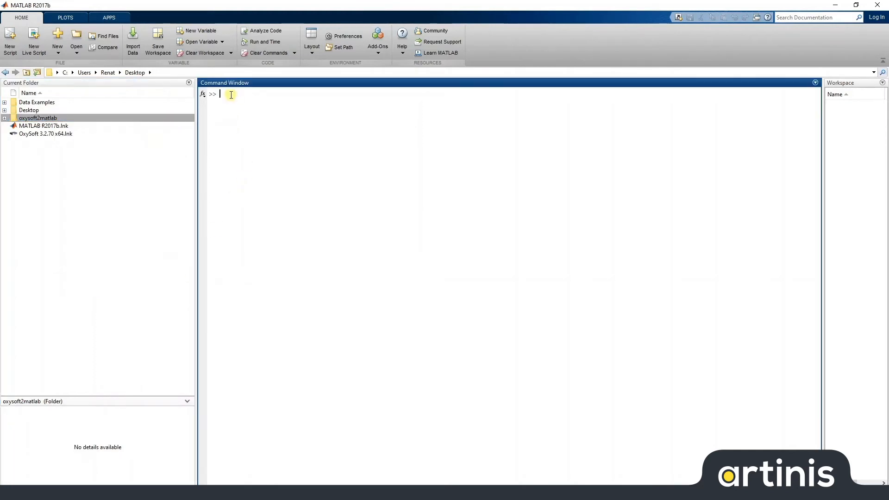
pyautogui.write('c')
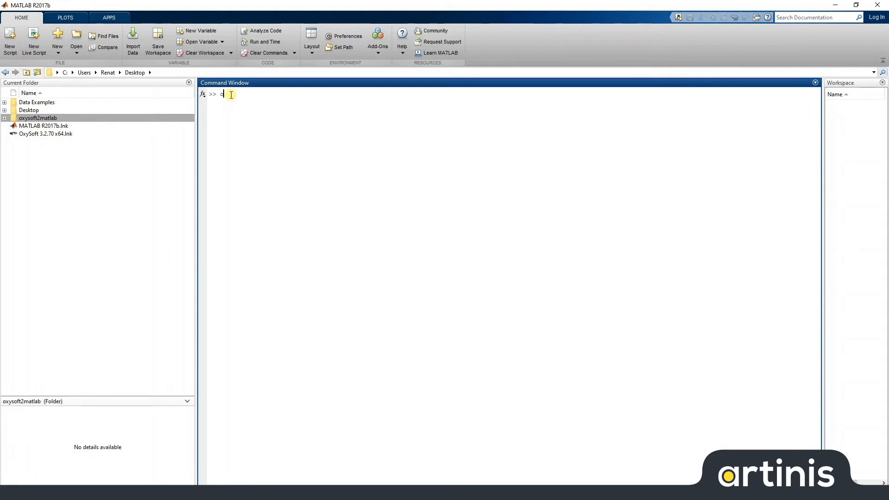
pyautogui.write('xysoft2')
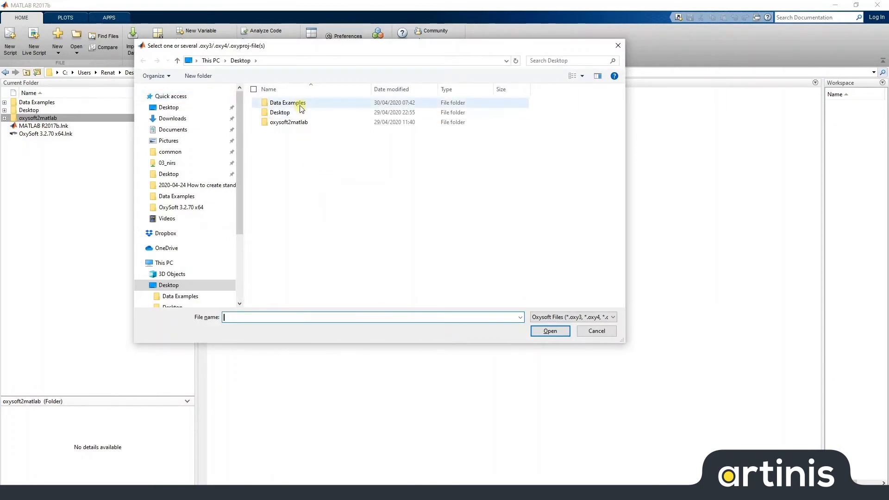
# Step: Open the Data Examples folder in the recording selection dialog
pyautogui.doubleClick(288, 102)
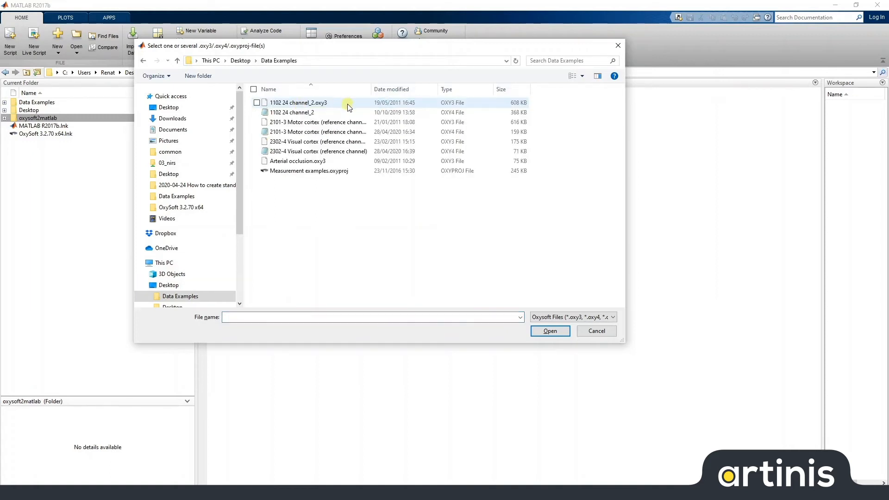
pyautogui.moveTo(348, 106)
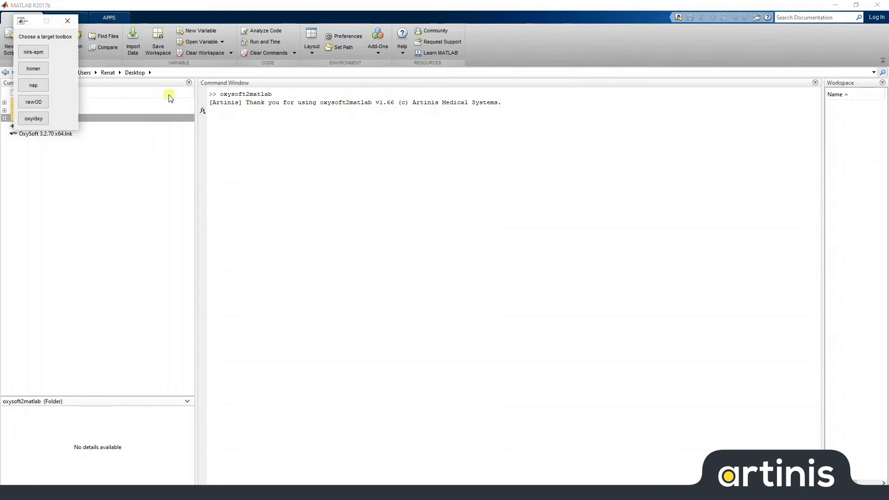
pyautogui.moveTo(69, 44)
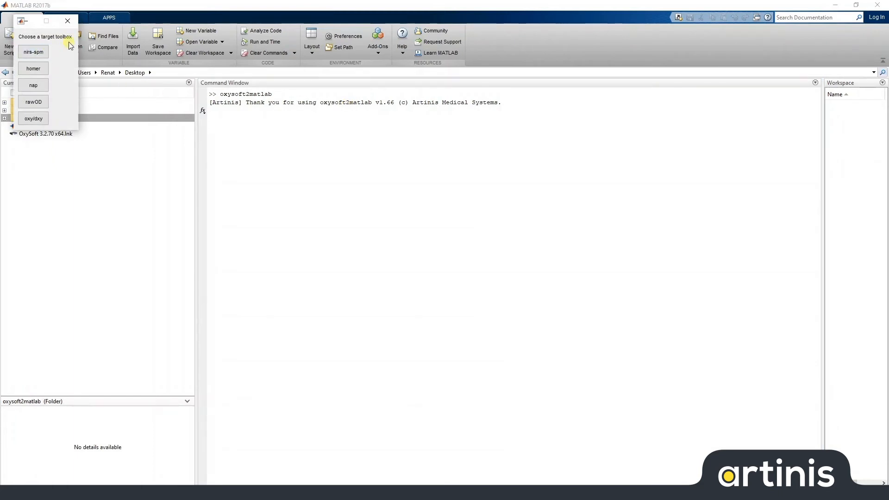
# Step: Choose homer as the target toolbox for the conversion
pyautogui.click(37, 68)
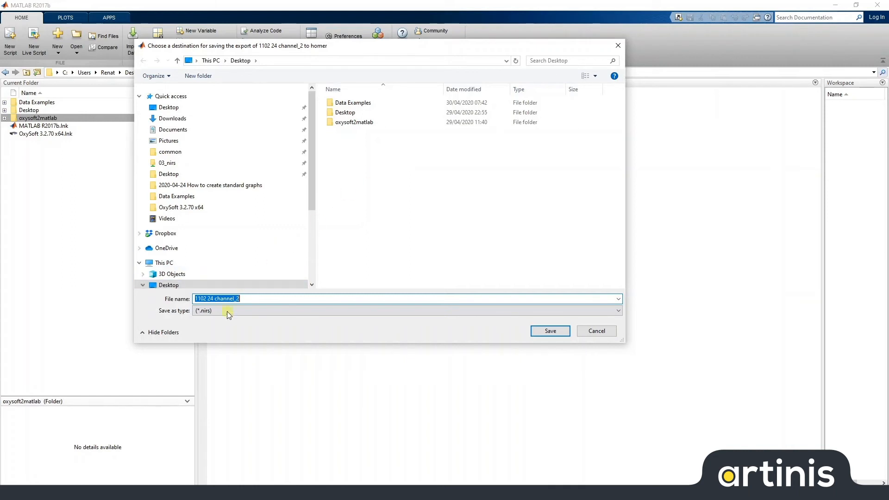
# Step: Save the 1102 24 channel_2 .nirs export into the Data Examples folder
pyautogui.doubleClick(353, 102)
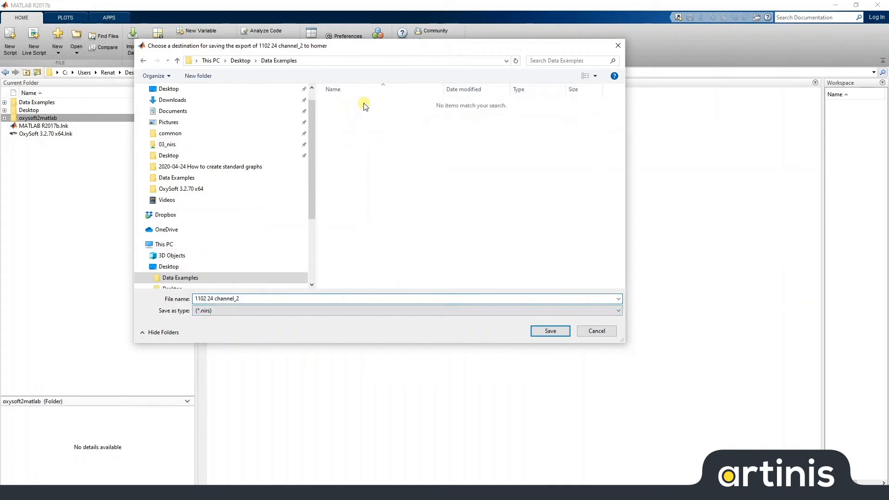
pyautogui.click(550, 331)
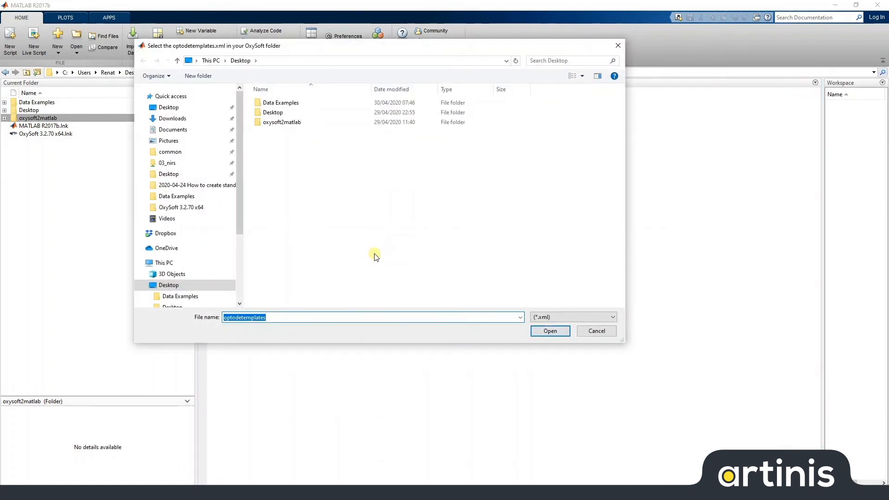
pyautogui.moveTo(293, 92)
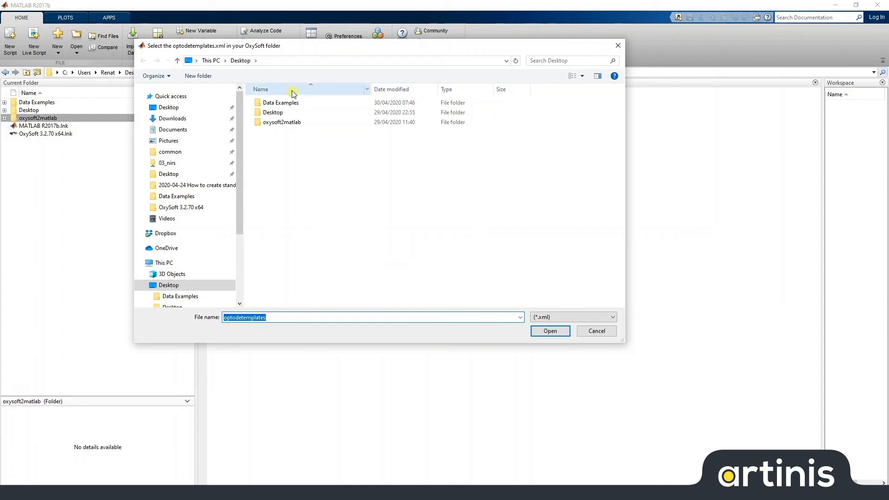
# Step: Supply optodetemplates.xml from Data Examples as the optode template file
pyautogui.doubleClick(281, 103)
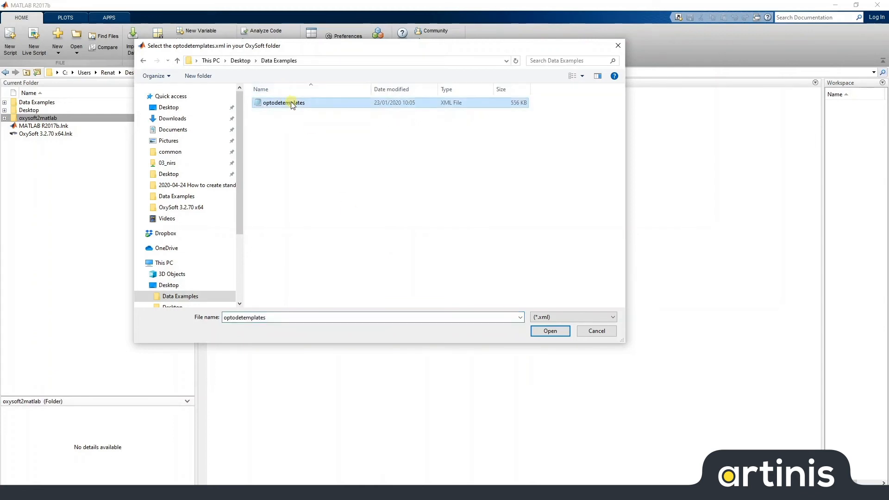
pyautogui.click(551, 330)
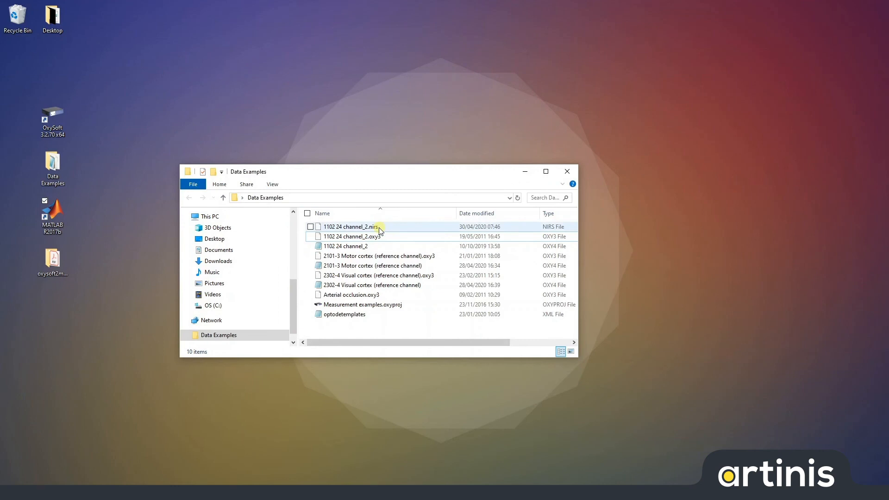
# Step: Select 1102 24 channel_2.nirs in File Explorer to check its 365 KB size
pyautogui.click(351, 227)
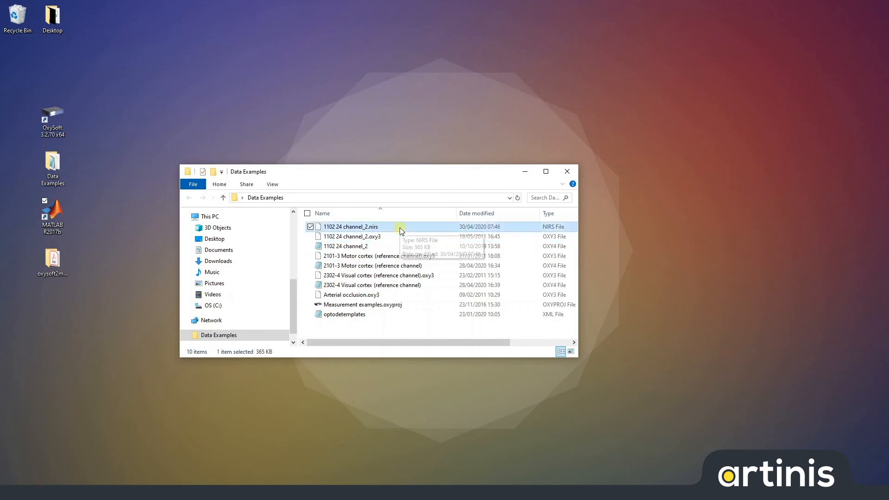
pyautogui.moveTo(401, 230)
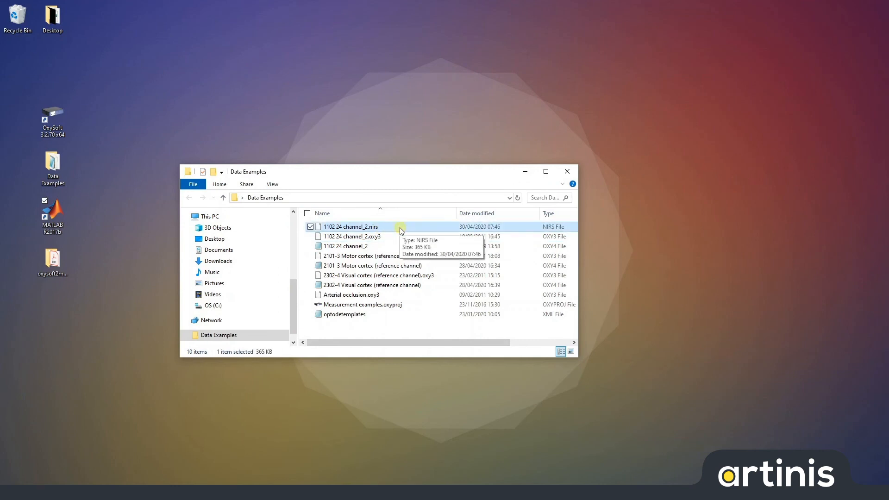